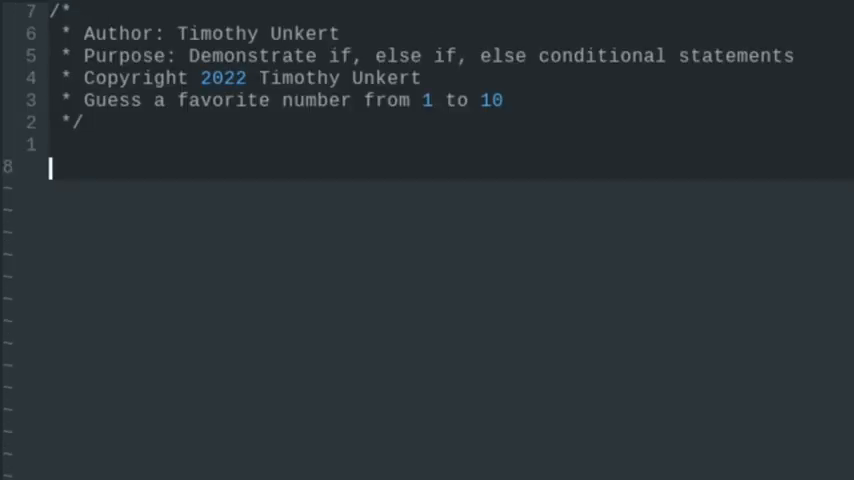
- Add #include <iostream> and using namespace std; below the header comment
{"action": "type", "text": "#inclu"}
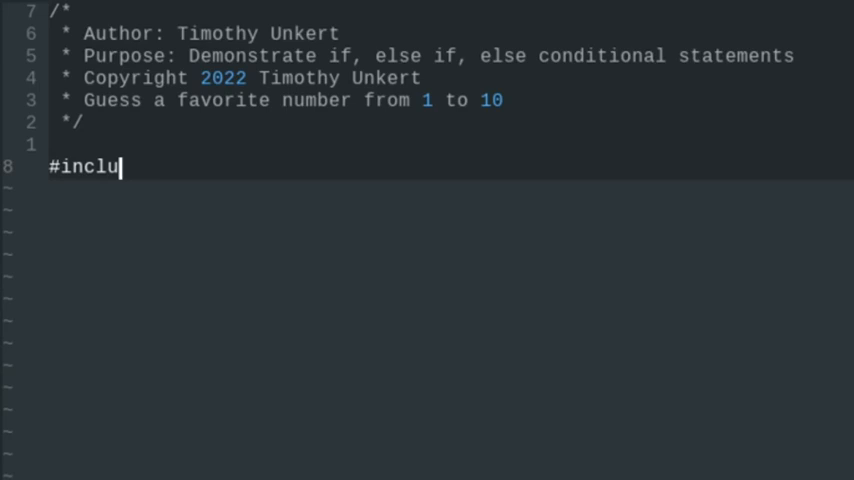
{"action": "type", "text": "de <i"}
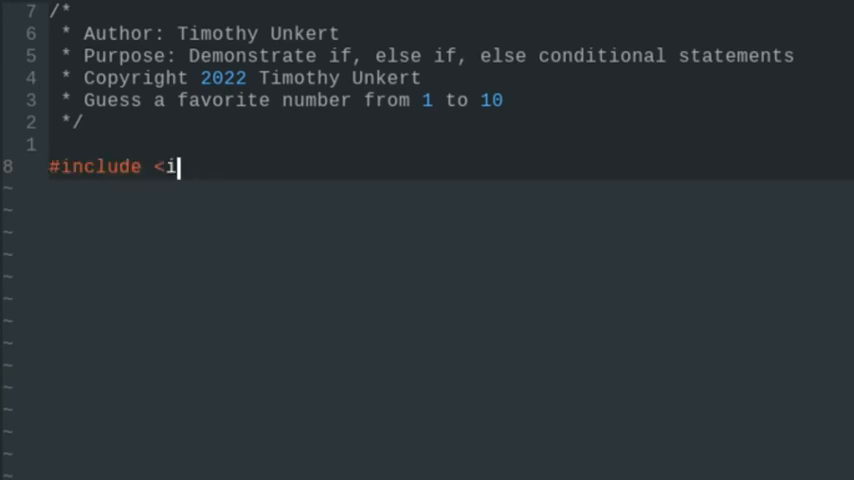
{"action": "type", "text": "ostre"}
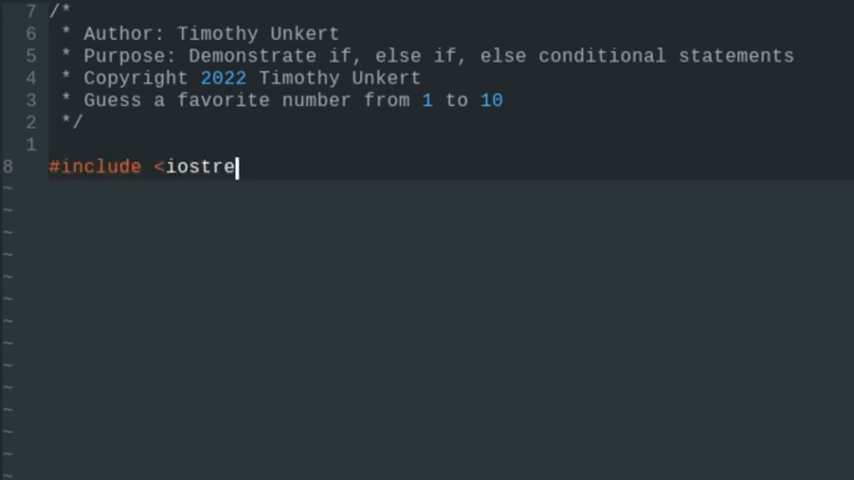
{"action": "type", "text": "am>"}
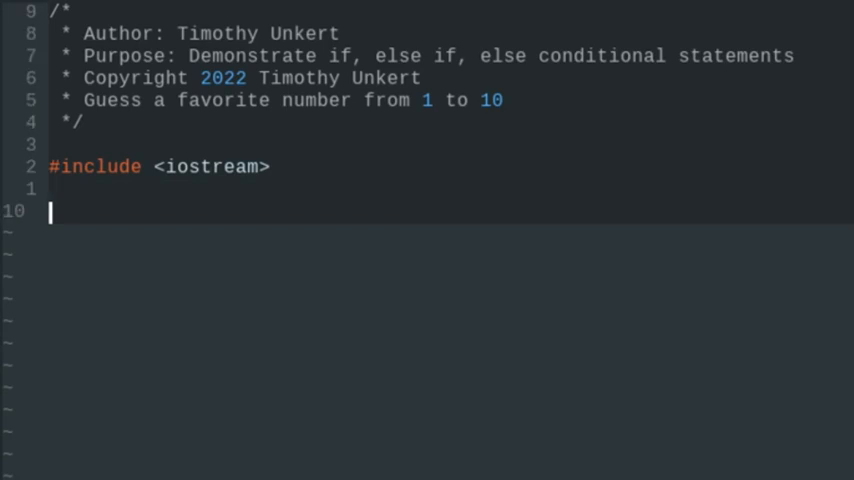
{"action": "type", "text": "using names"}
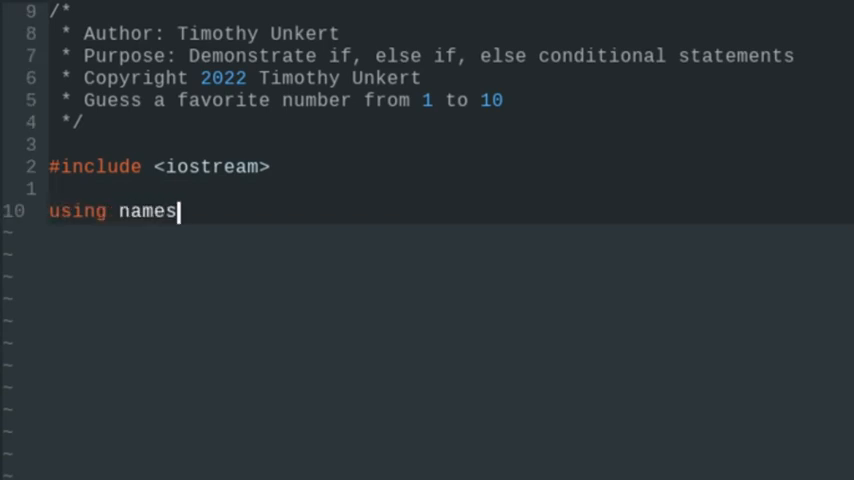
{"action": "type", "text": "paces s"}
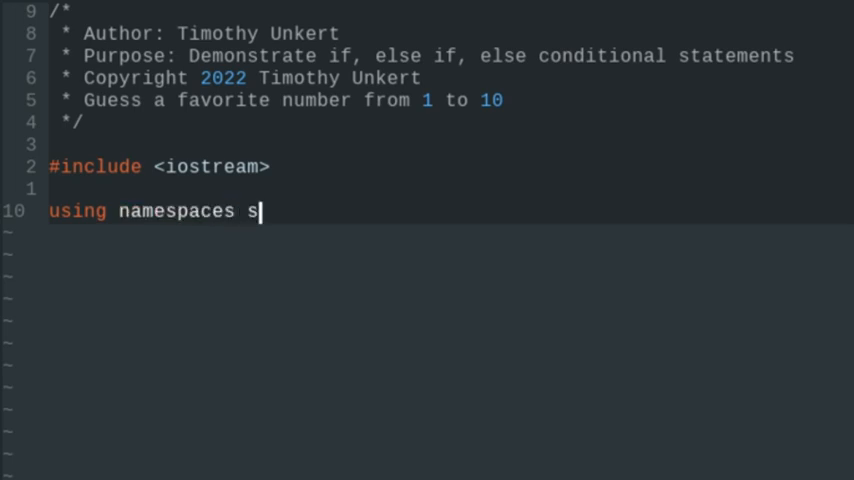
{"action": "type", "text": "td;"}
{"action": "type", "text": "int ma"}
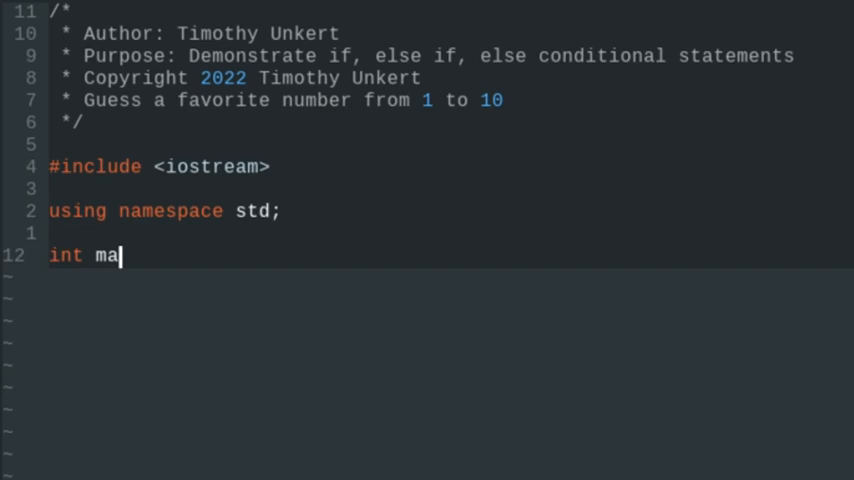
- Open int main() with a brace and declare int user_guess, fav_num;
{"action": "type", "text": "in()"}
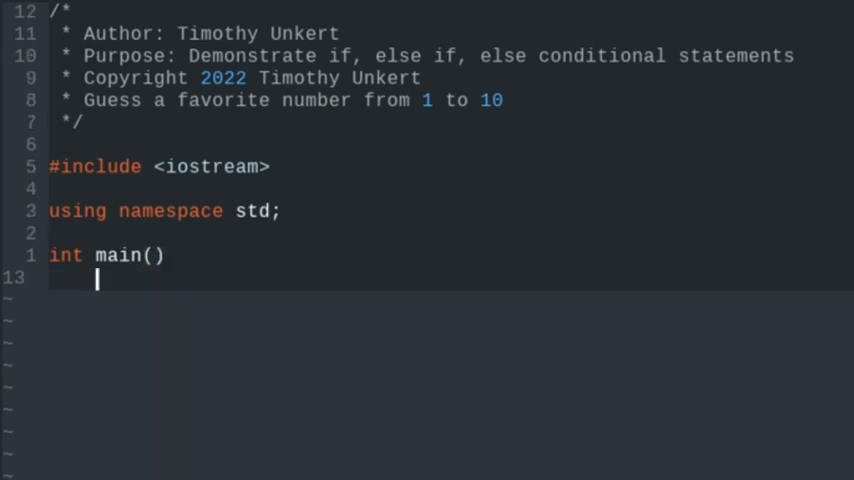
{"action": "type", "text": "{"}
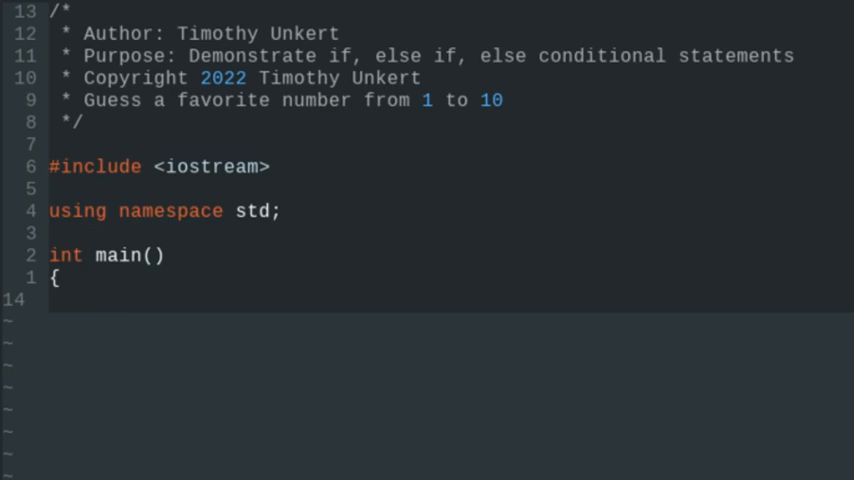
{"action": "type", "text": "int"}
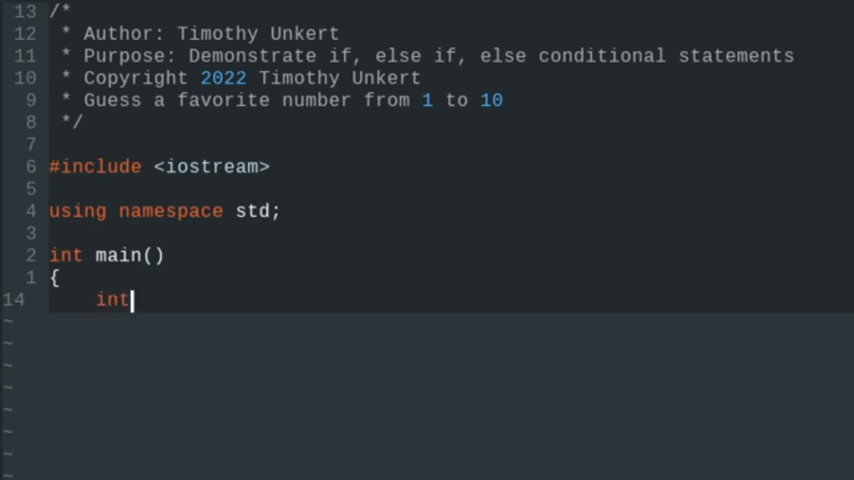
{"action": "type", "text": "user"}
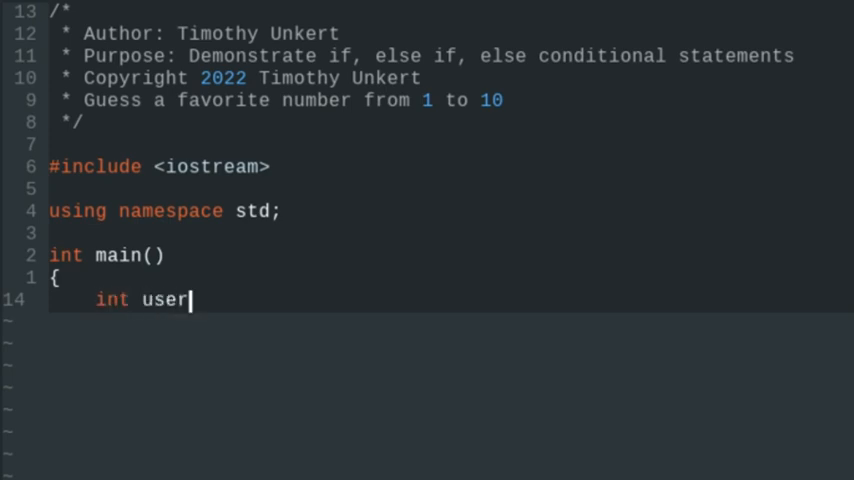
{"action": "type", "text": "_guess,"}
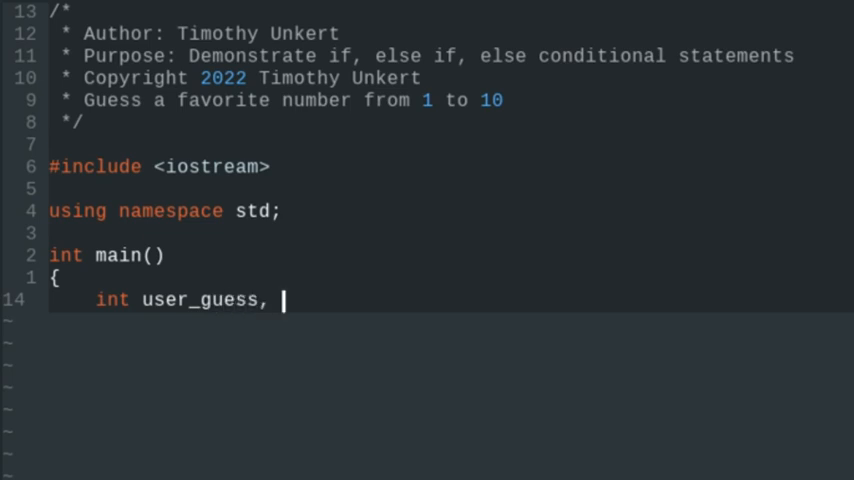
{"action": "type", "text": "fav_n"}
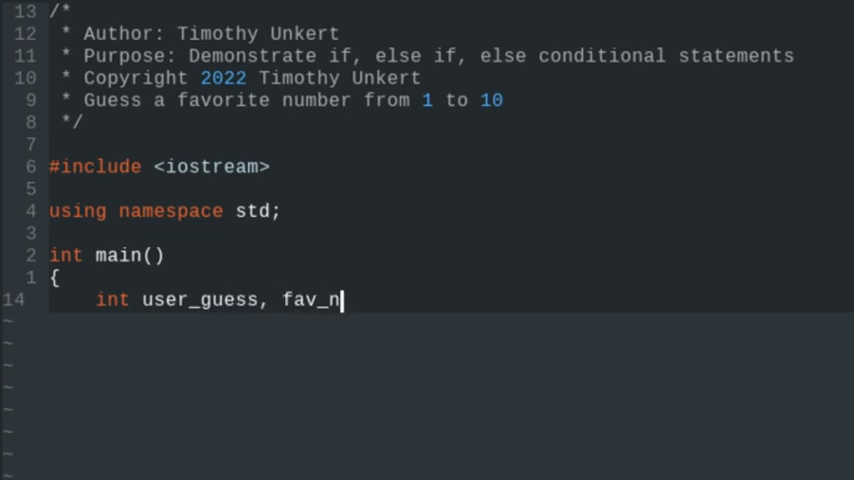
{"action": "type", "text": "um;"}
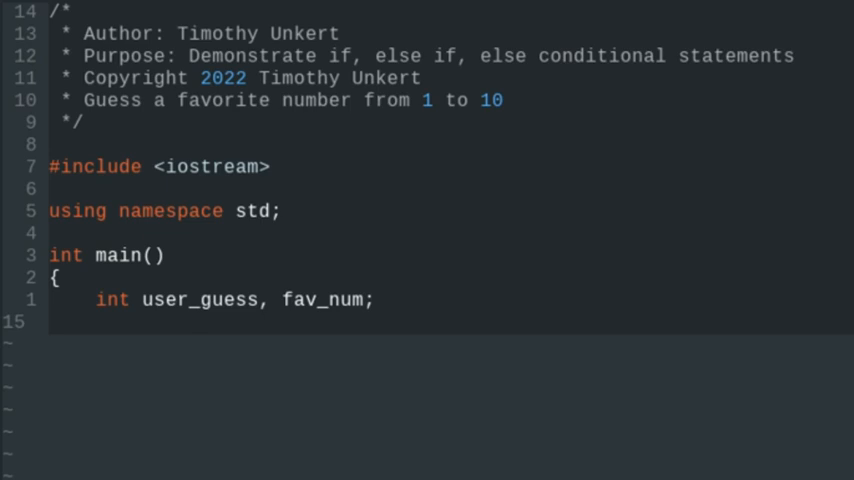
- Assign fav_num = 7; inside main
{"action": "type", "text": "fav"}
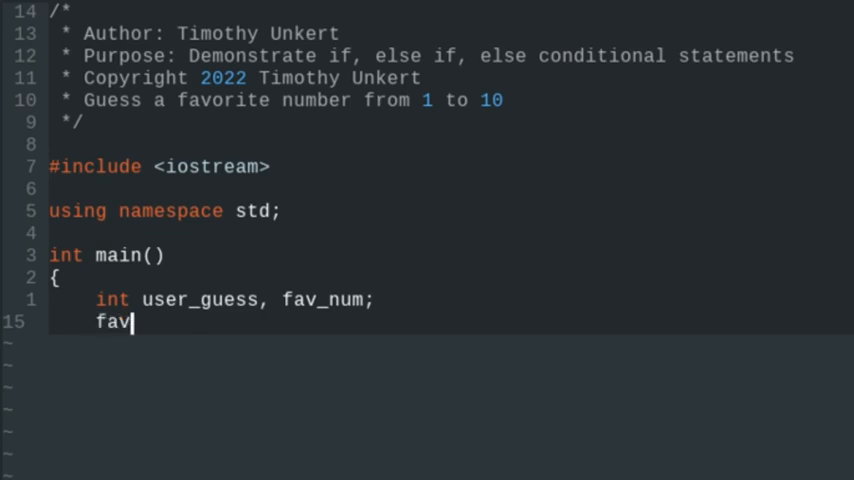
{"action": "type", "text": "_num ="}
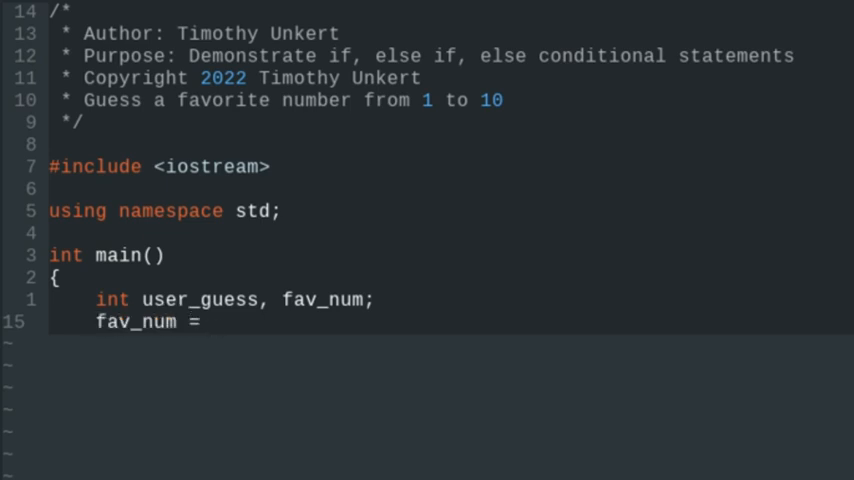
{"action": "type", "text": "7;"}
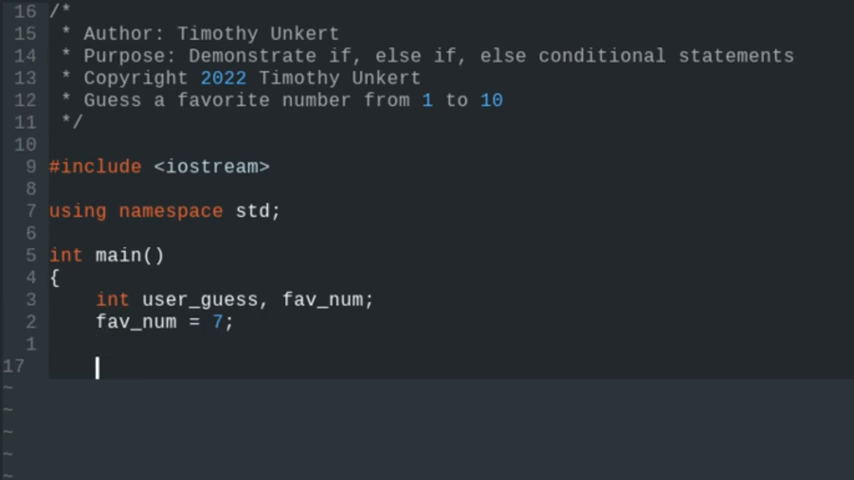
{"action": "type", "text": "cou"}
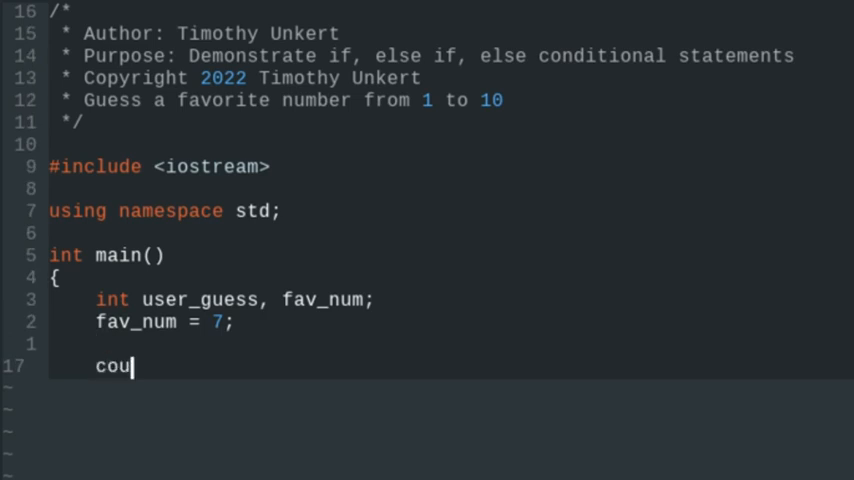
{"action": "type", "text": "t <<"}
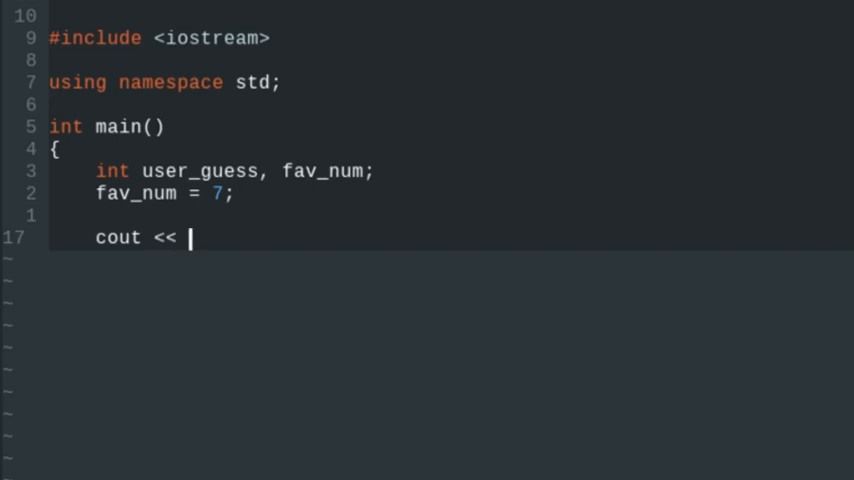
{"action": "type", "text": "\"Gues"}
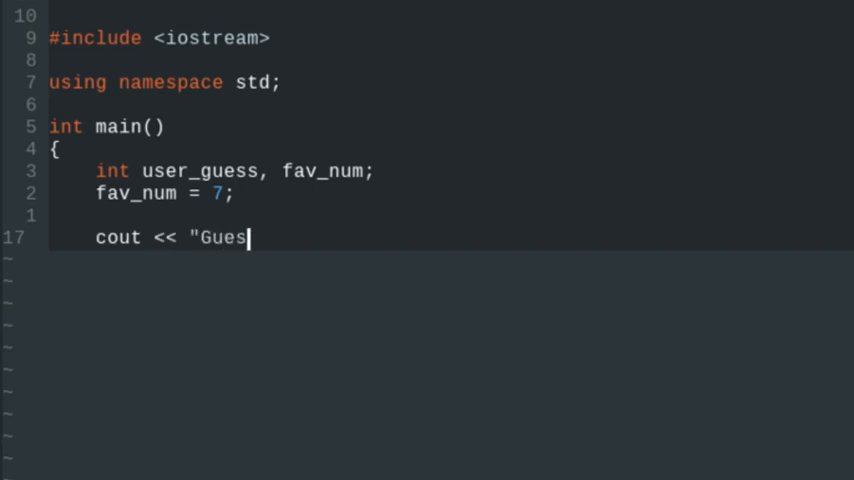
{"action": "type", "text": "s a number be"}
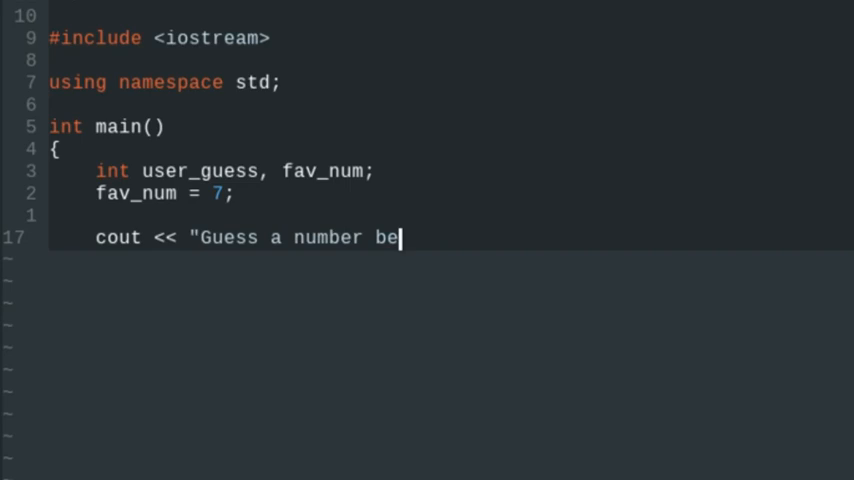
{"action": "type", "text": "tween 1 and"}
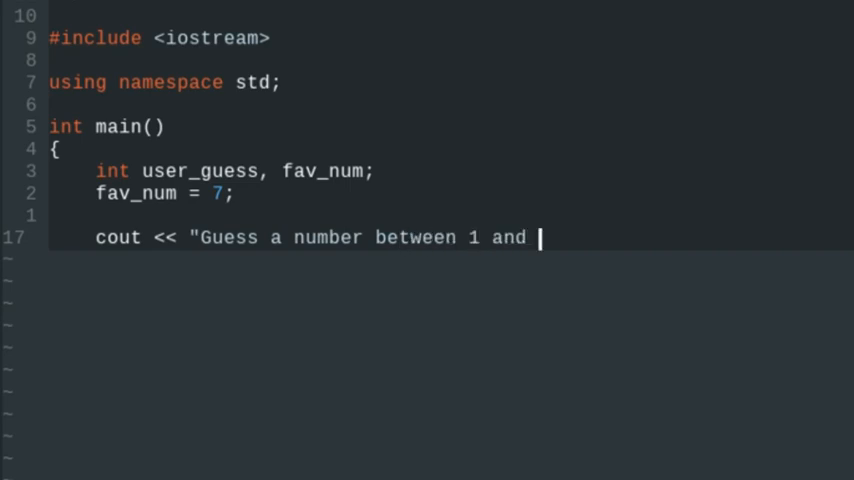
{"action": "type", "text": "10\""}
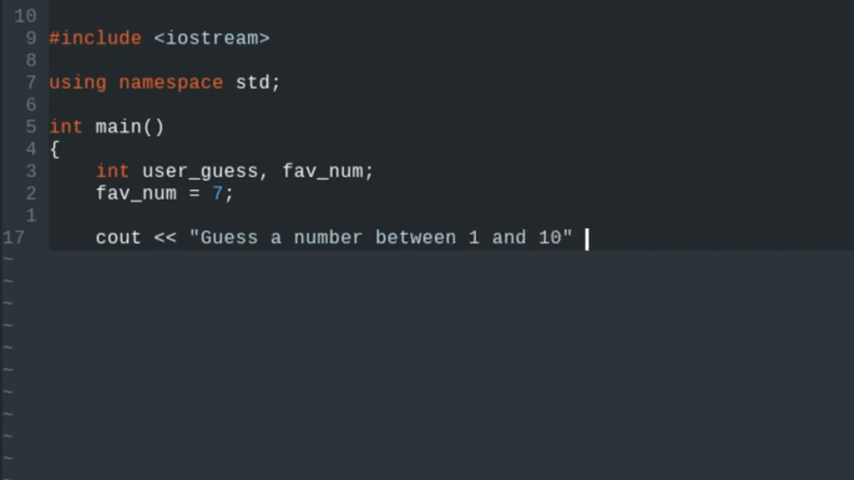
{"action": "type", "text": "<< end"}
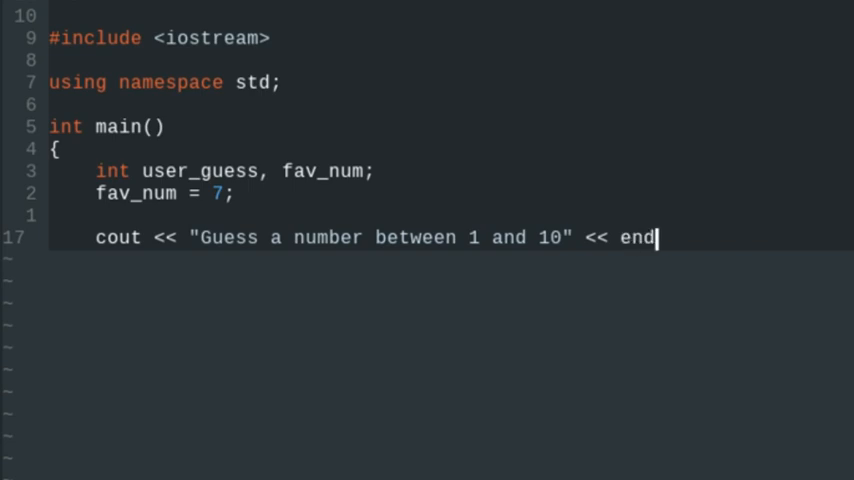
{"action": "type", "text": "l;"}
{"action": "type", "text": "cin >>"}
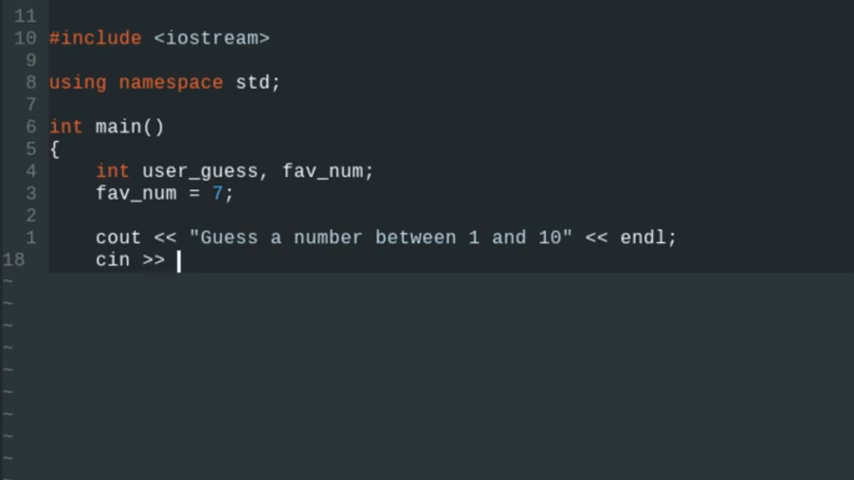
{"action": "type", "text": "user_gue"}
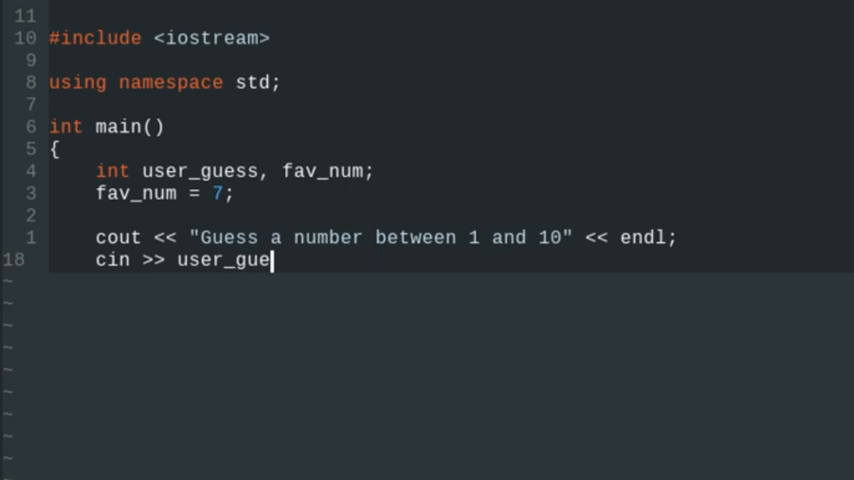
{"action": "type", "text": "ss;"}
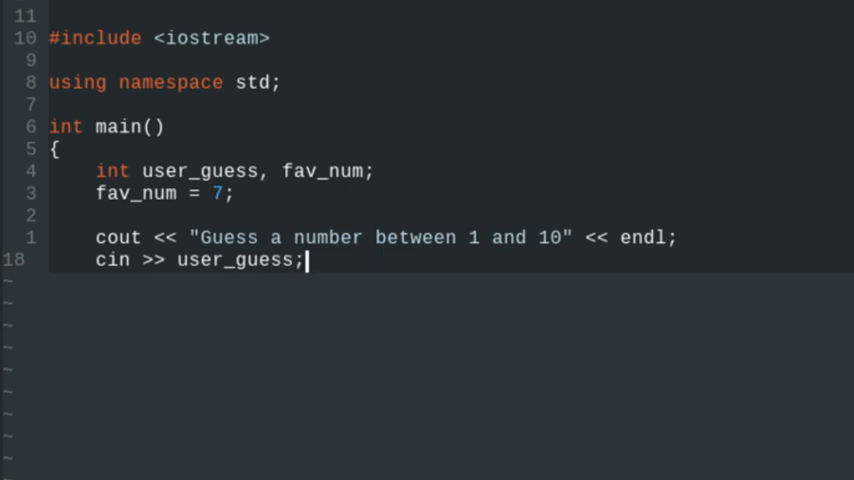
{"action": "key", "text": "Return"}
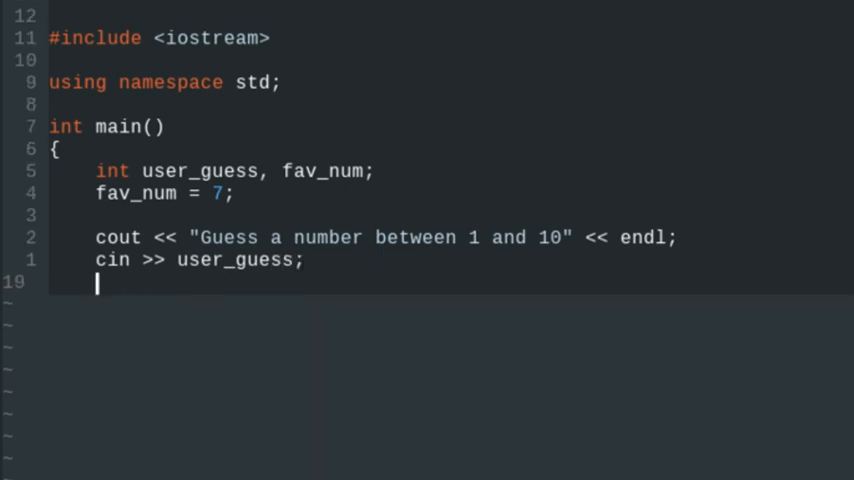
{"action": "type", "text": "if"}
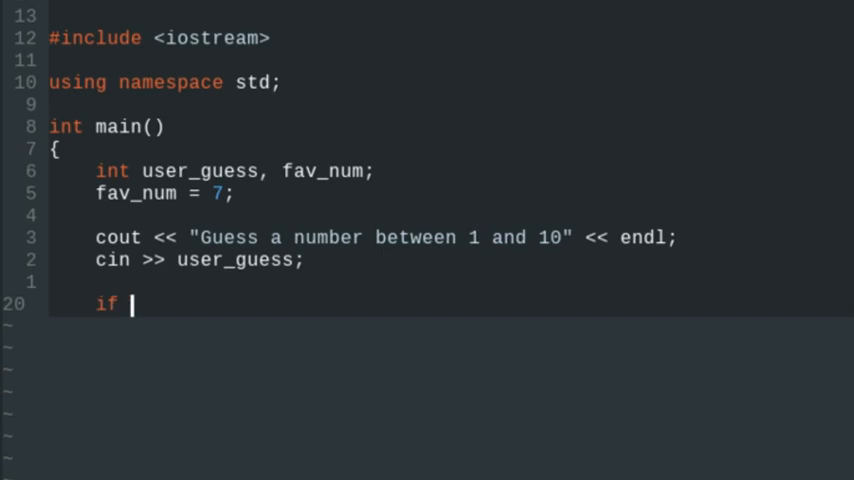
{"action": "type", "text": "("}
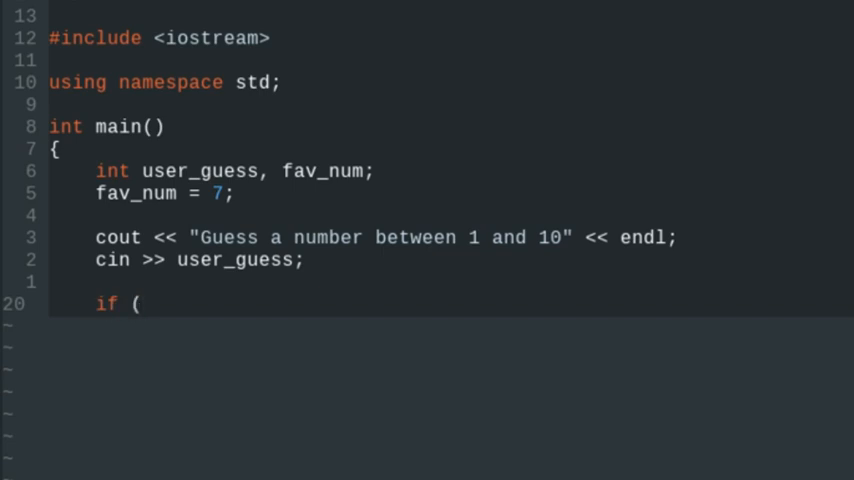
{"action": "type", "text": "user_"}
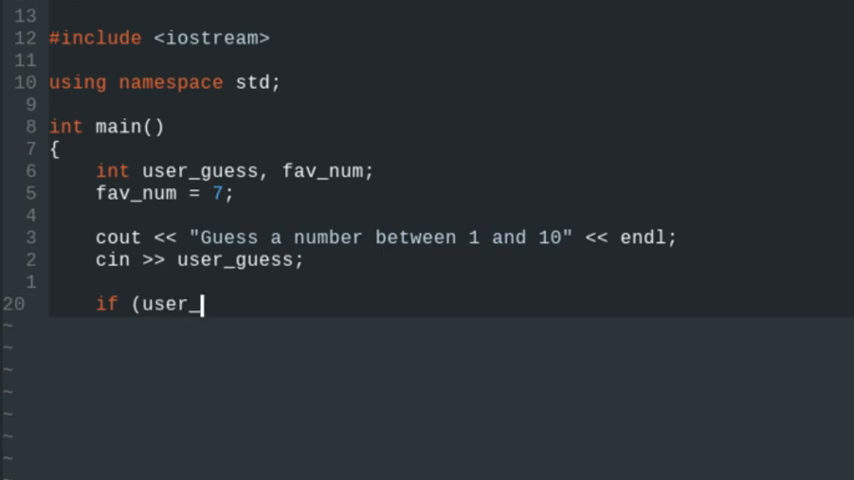
{"action": "type", "text": "guess"}
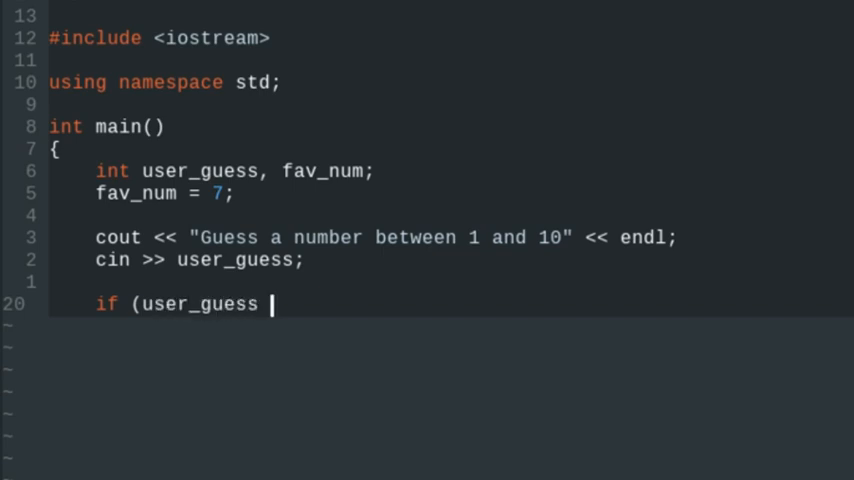
{"action": "type", "text": "="}
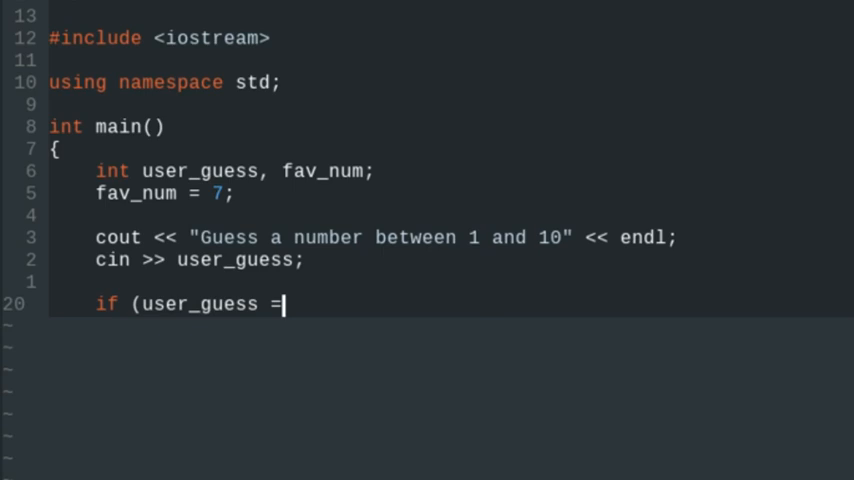
{"action": "type", "text": "= 7"}
{"action": "type", "text": "{"}
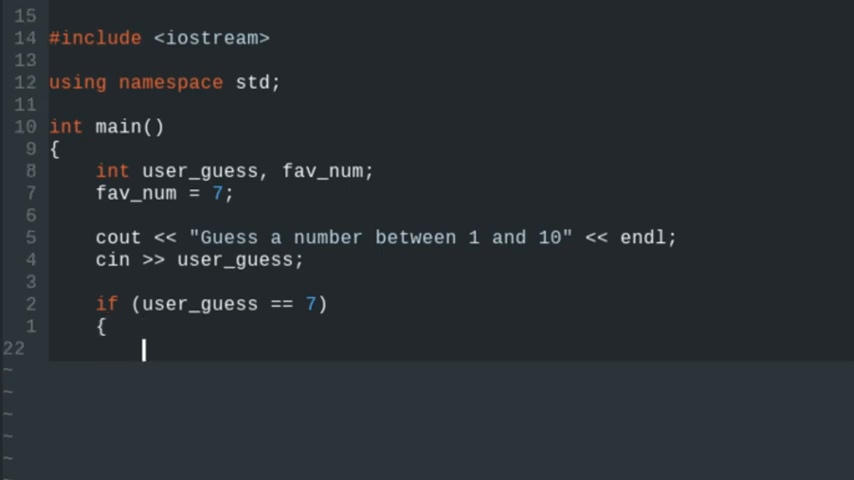
{"action": "type", "text": "cout << \"You are"}
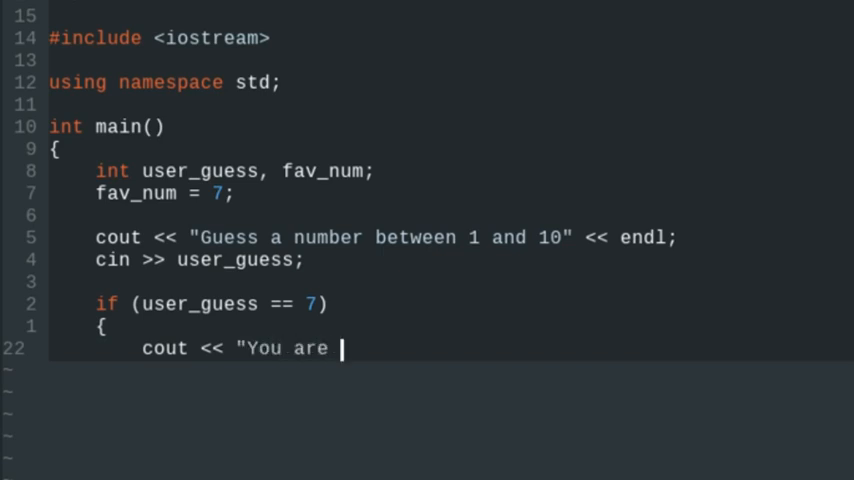
{"action": "type", "text": "correct!"}
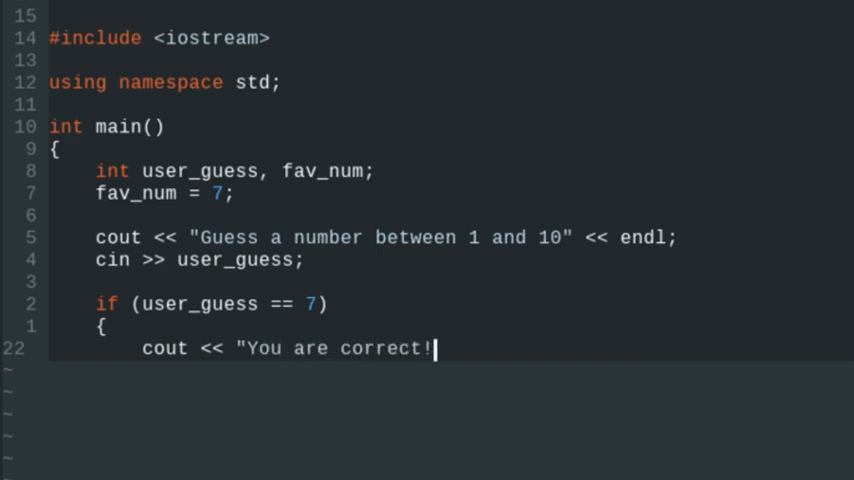
{"action": "type", "text": "\""}
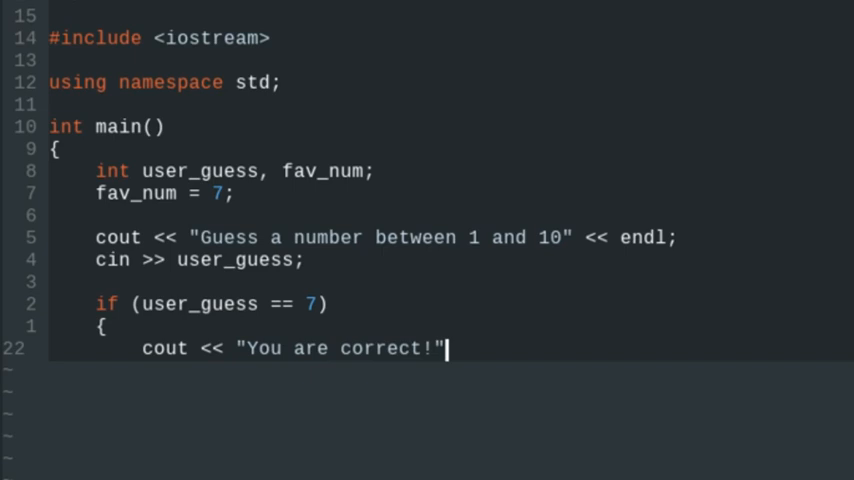
{"action": "type", "text": "<< endl;"}
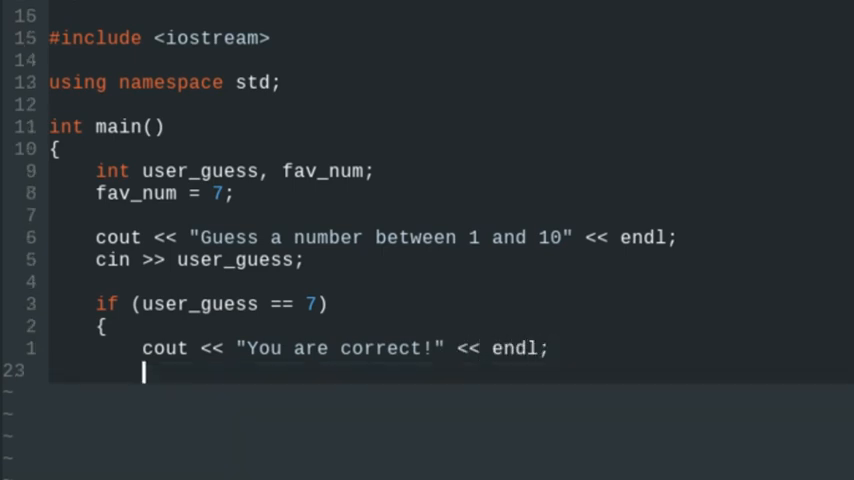
{"action": "type", "text": "} else i"}
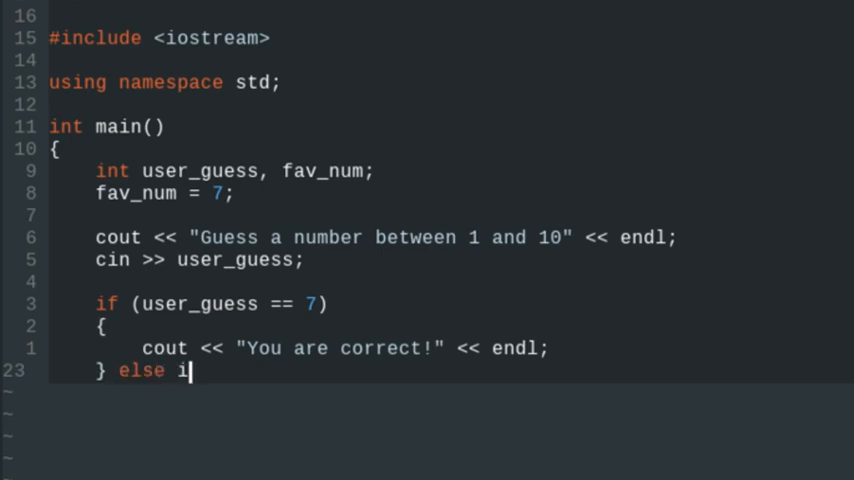
{"action": "type", "text": "f (use"}
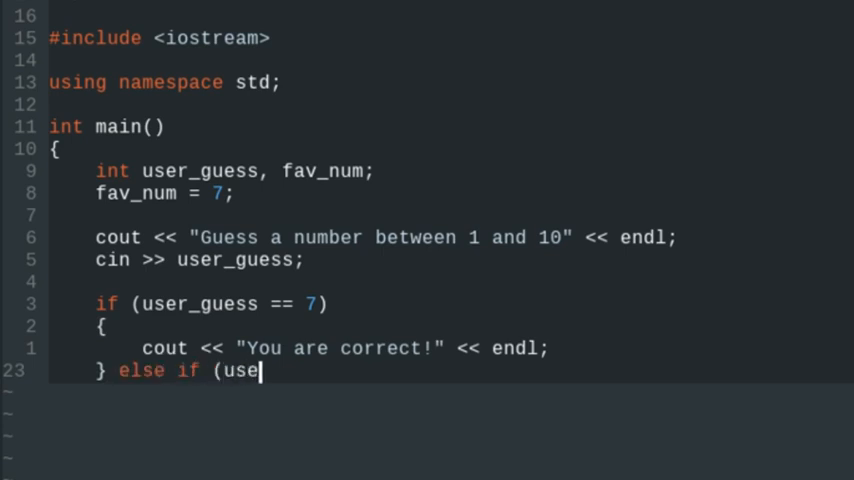
{"action": "type", "text": "r_guess <"}
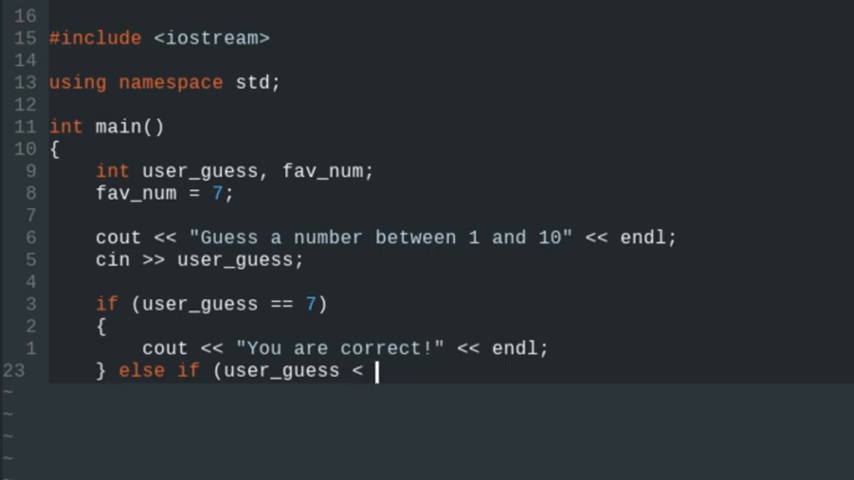
{"action": "type", "text": "7)"}
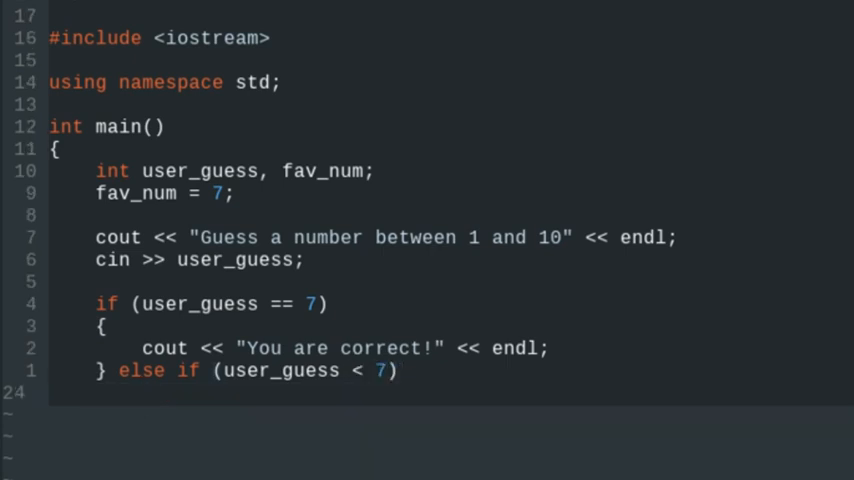
{"action": "key", "text": "enter"}
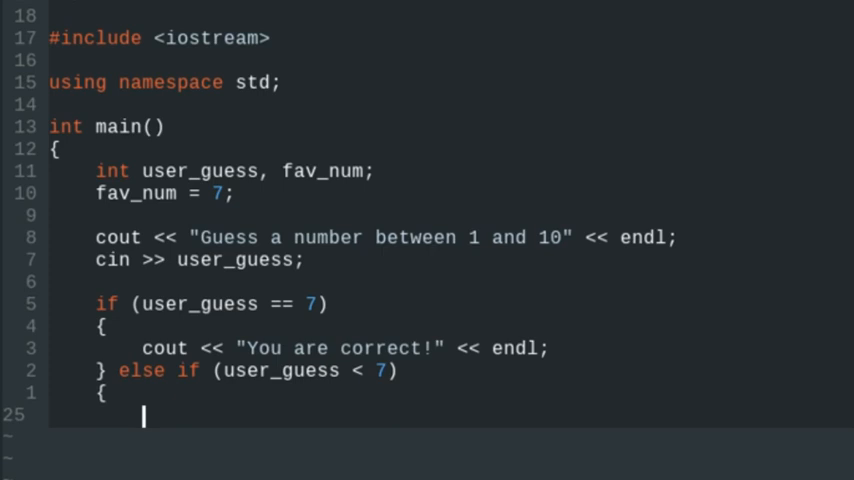
{"action": "type", "text": "cout << \""}
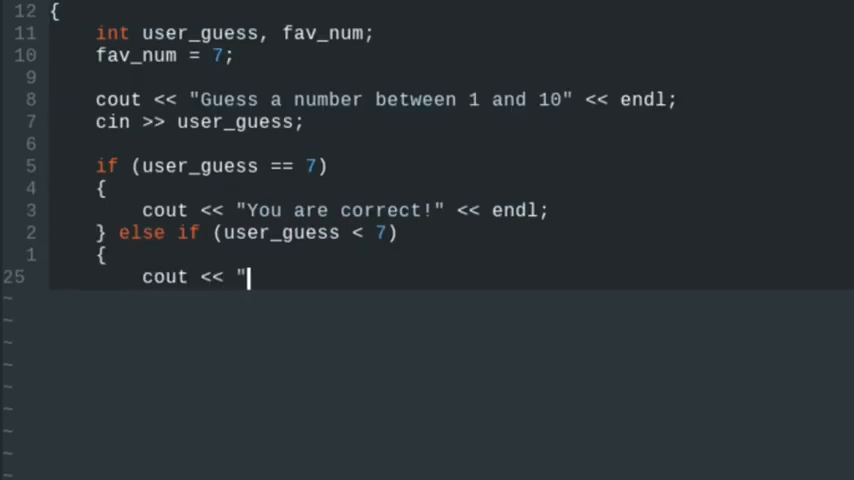
{"action": "type", "text": "You're g"}
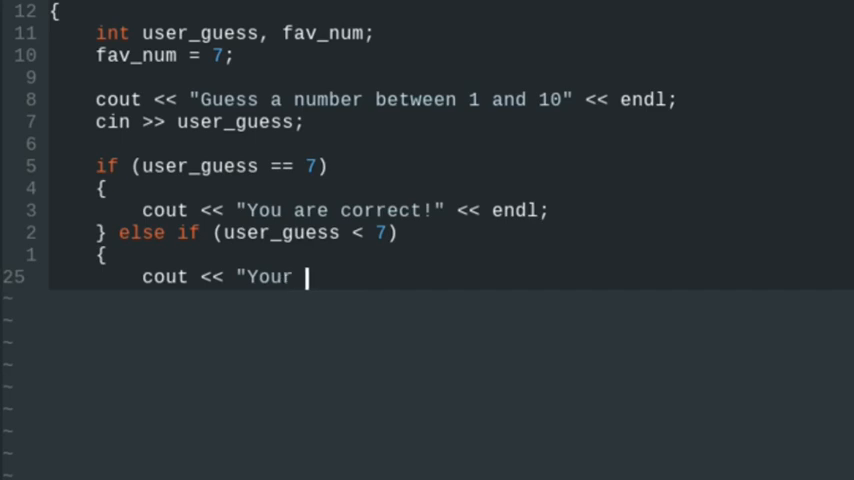
{"action": "type", "text": "guess is too"}
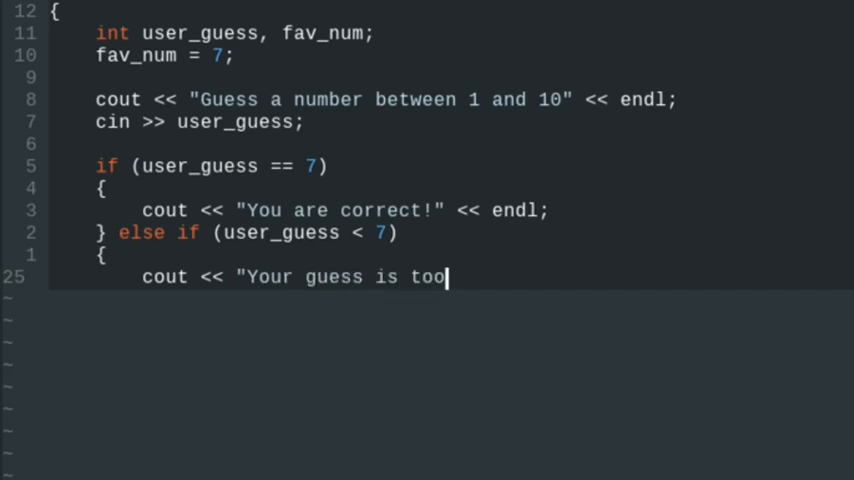
{"action": "type", "text": "low!\" << endl;"}
{"action": "type", "text": "}"}
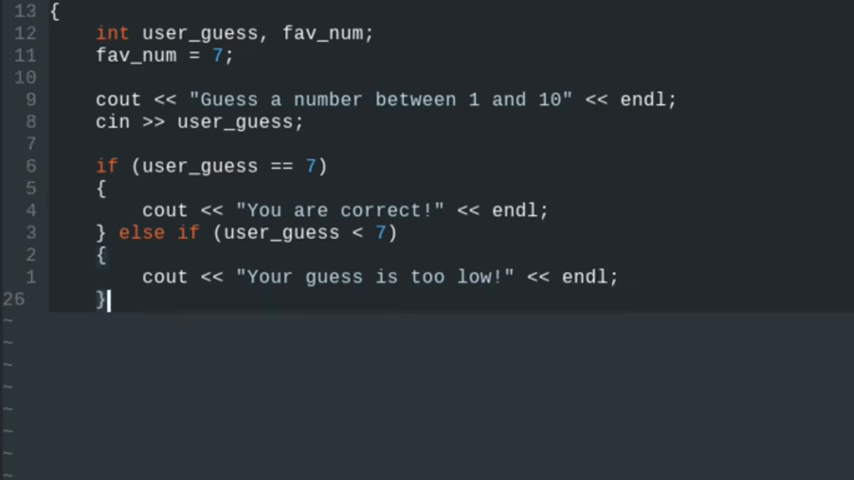
{"action": "type", "text": "else"}
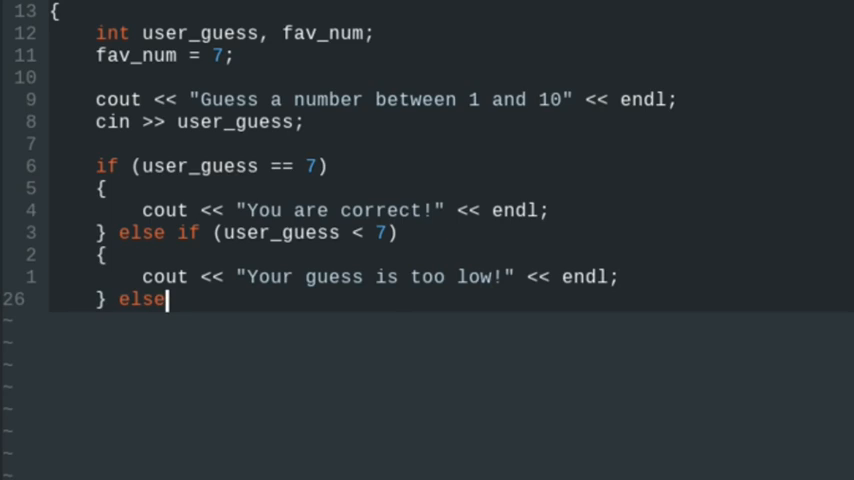
- Make the else branch print "Your guess is too high!" with cout
{"action": "key", "text": "enter"}
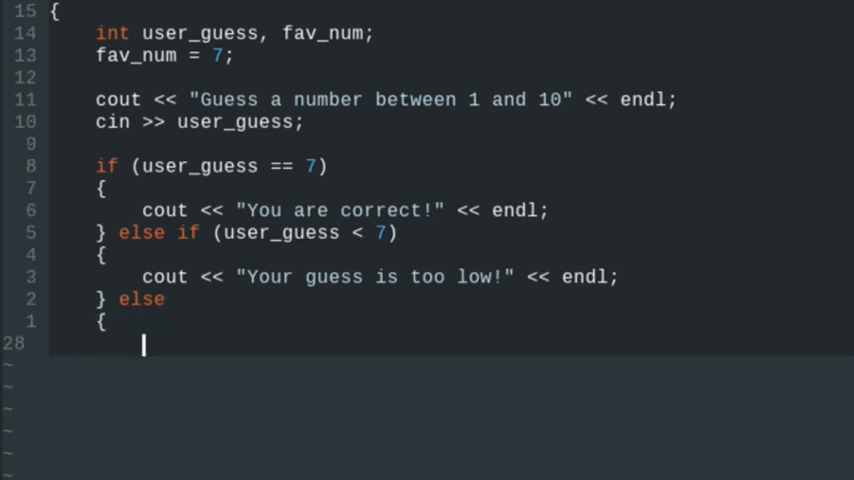
{"action": "type", "text": "cout <<"}
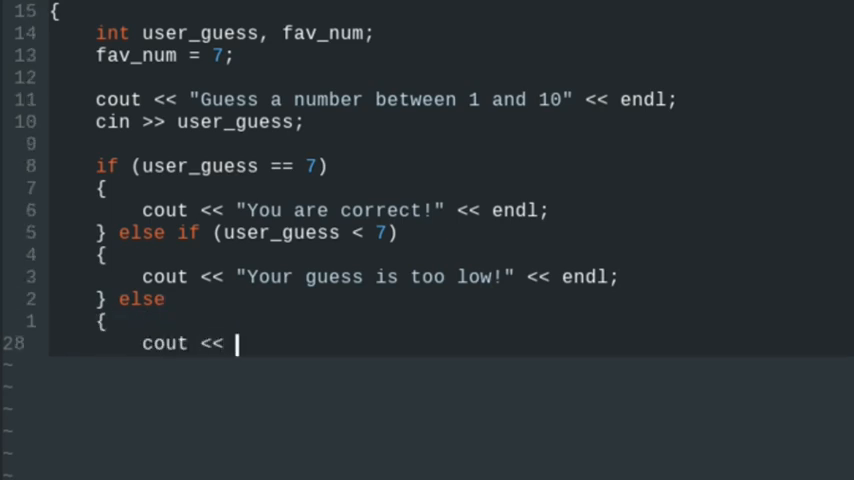
{"action": "type", "text": "\""}
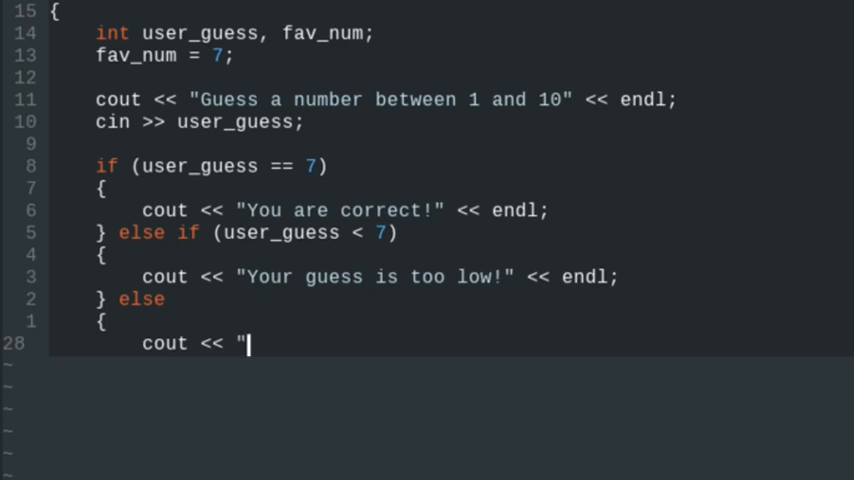
{"action": "type", "text": "You"}
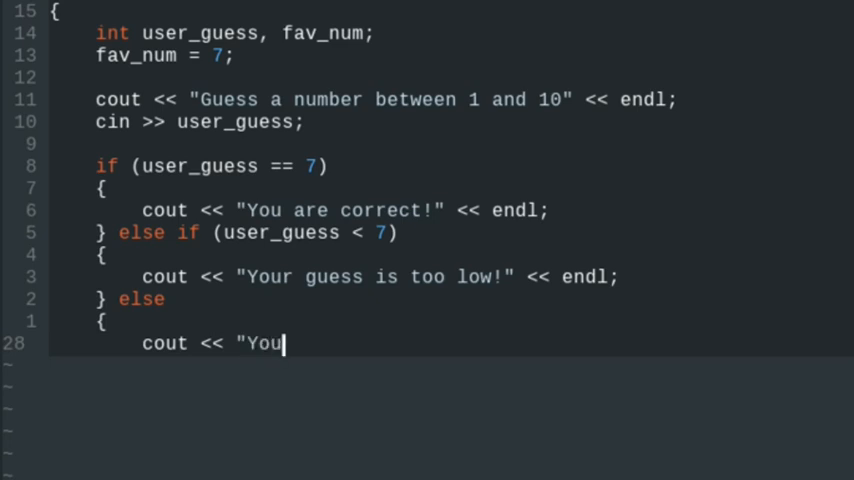
{"action": "type", "text": "r guess is"}
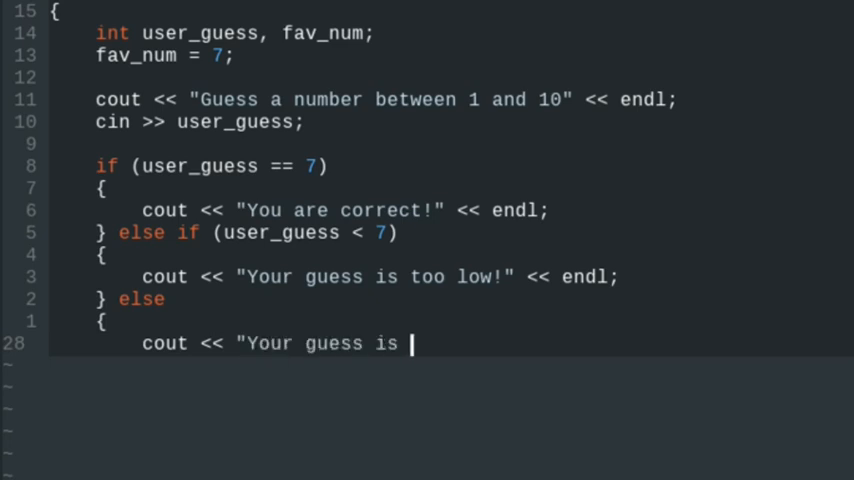
{"action": "type", "text": "too high!\" << endl;"}
{"action": "type", "text": "}"}
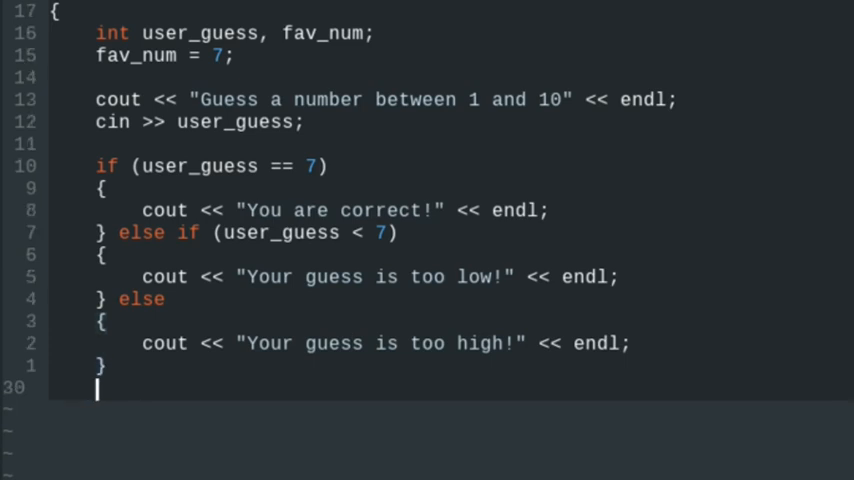
- Add return 0; and the closing brace of main
{"action": "type", "text": "return 0"}
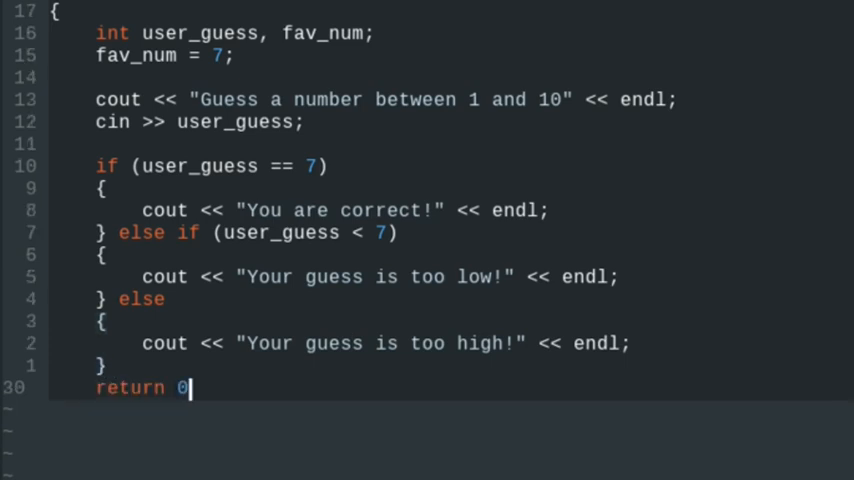
{"action": "type", "text": ";"}
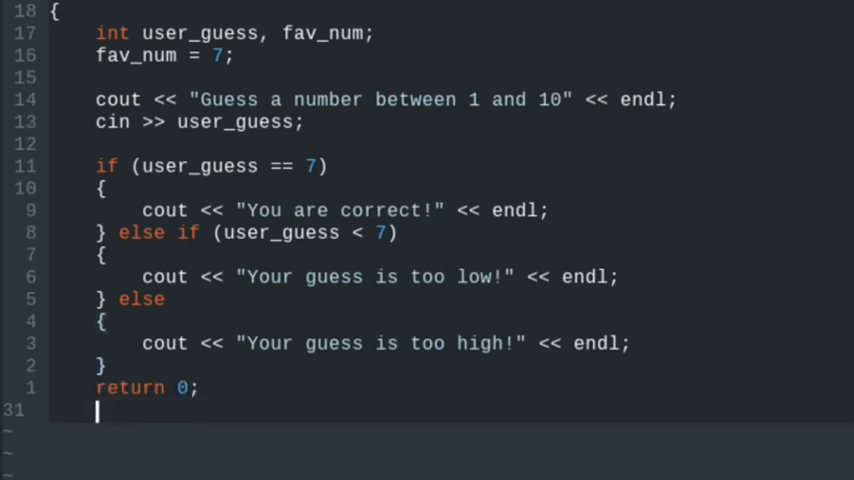
{"action": "type", "text": "}"}
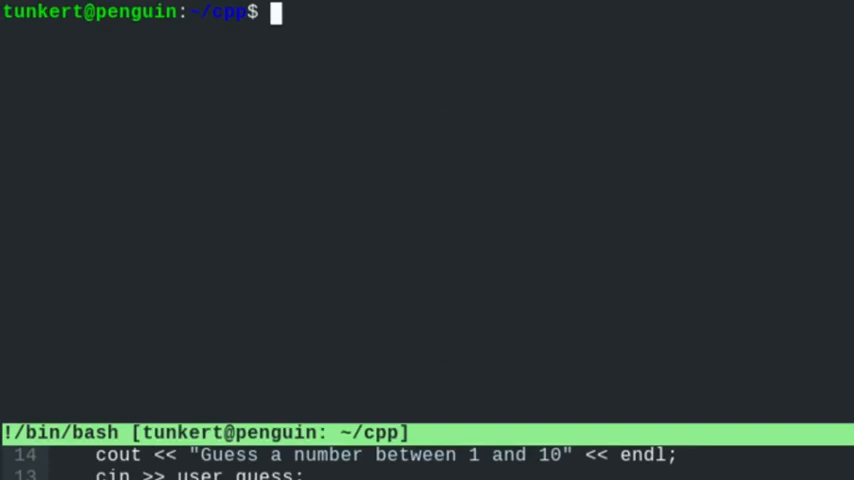
- Run g++ guess_a_number.cpp -o guess_a_number in the terminal split
{"action": "type", "text": "g++"}
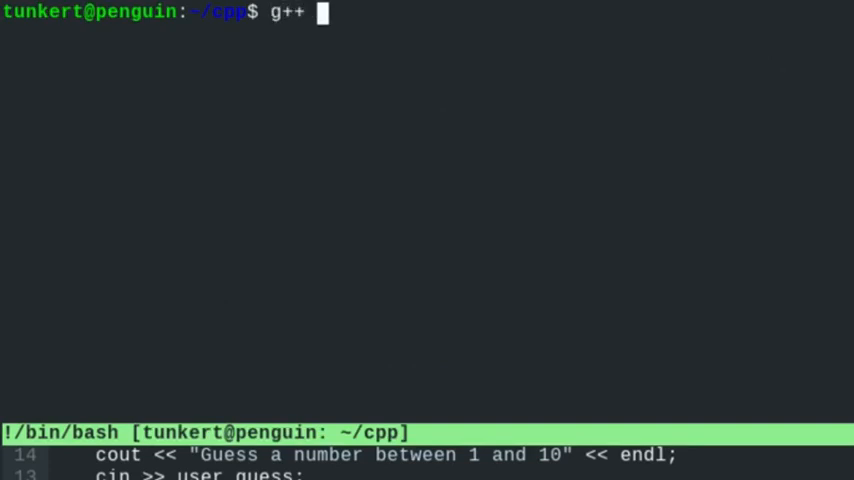
{"action": "type", "text": "guess_a_number.cpp"}
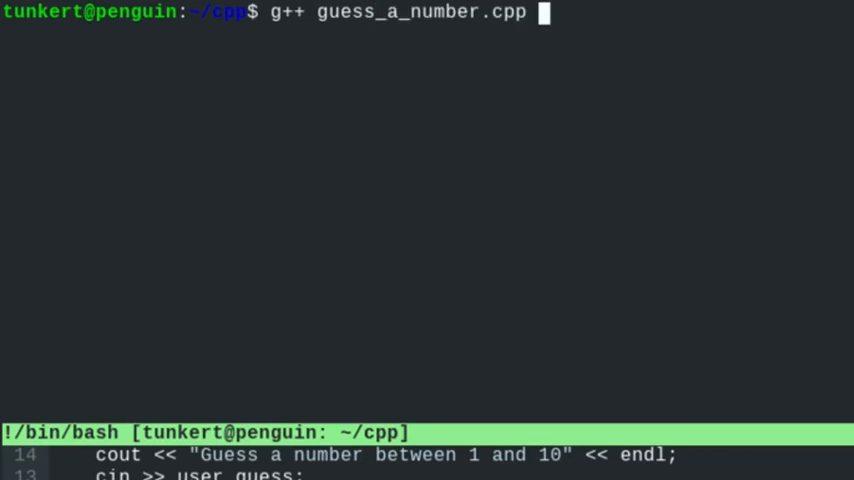
{"action": "type", "text": "-o"}
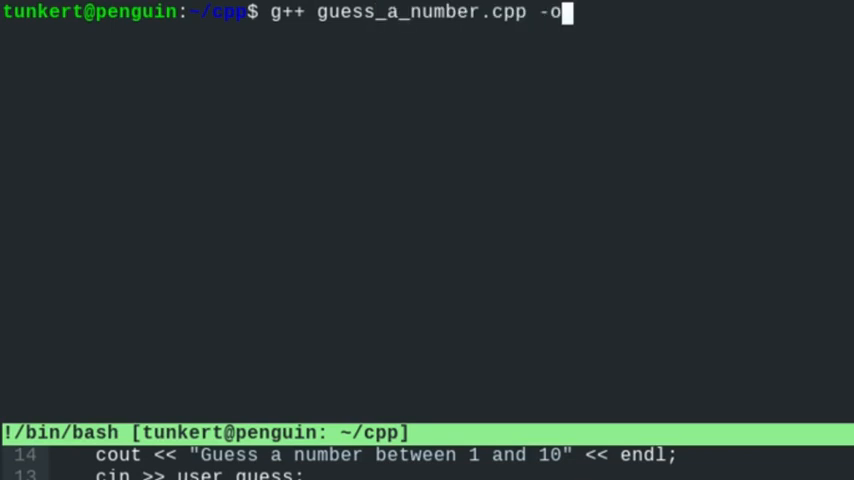
{"action": "type", "text": "guess_"}
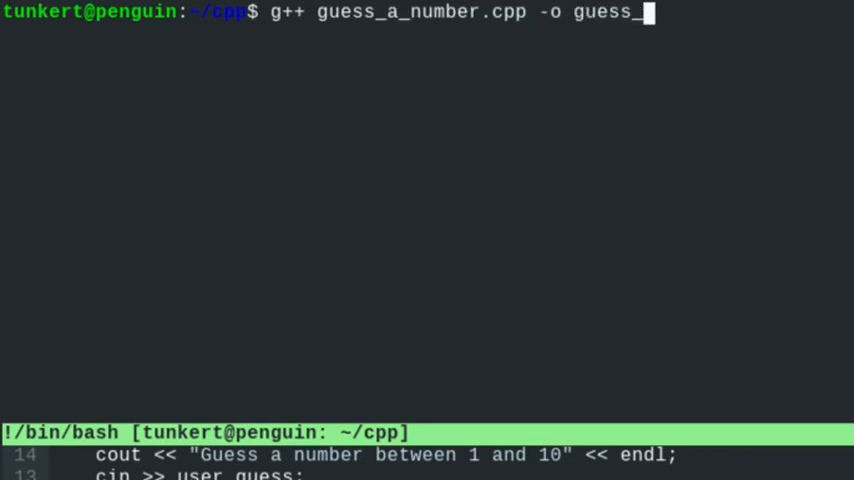
{"action": "type", "text": "a_num"}
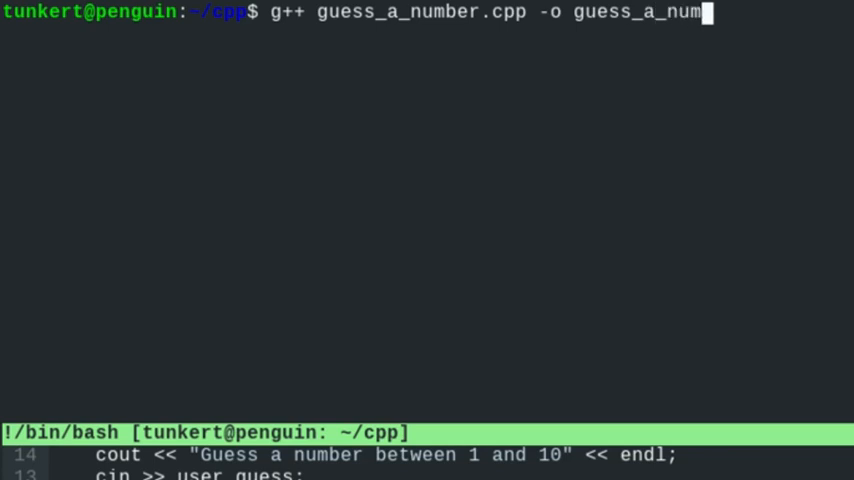
{"action": "key", "text": "Return"}
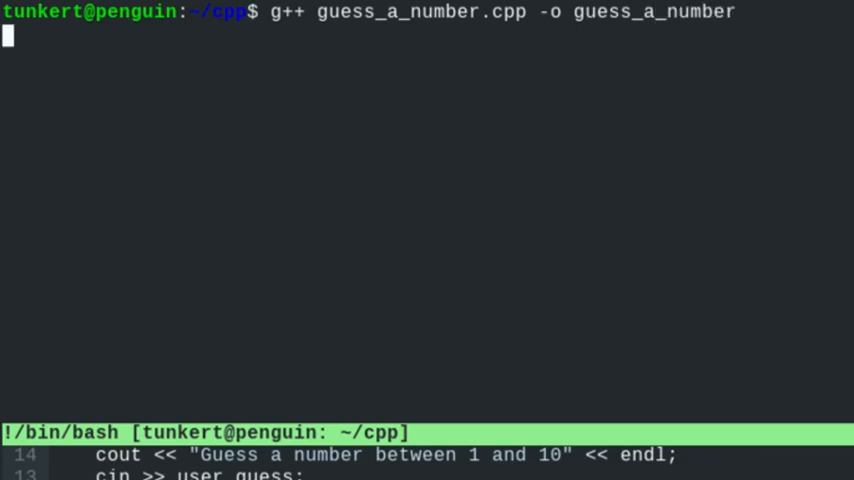
{"action": "key", "text": "Return"}
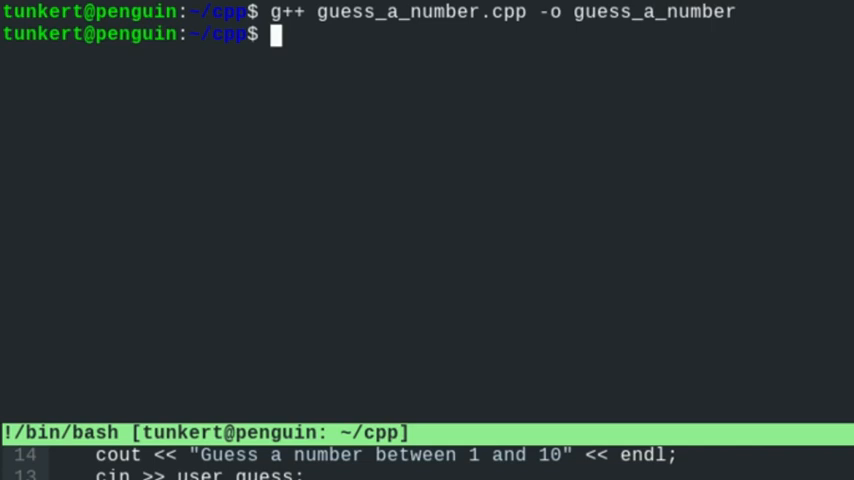
- Run ./guess_a_number and guess 6, getting the too-low message
{"action": "type", "text": "./guess"}
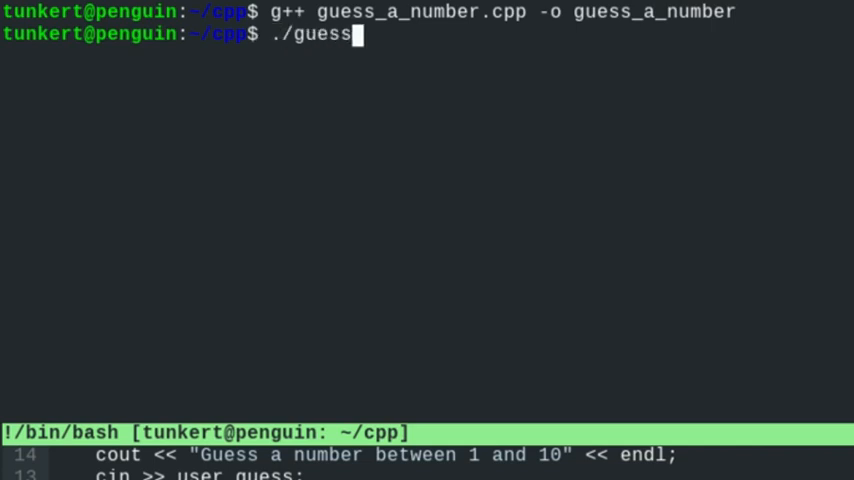
{"action": "type", "text": "_a_number"}
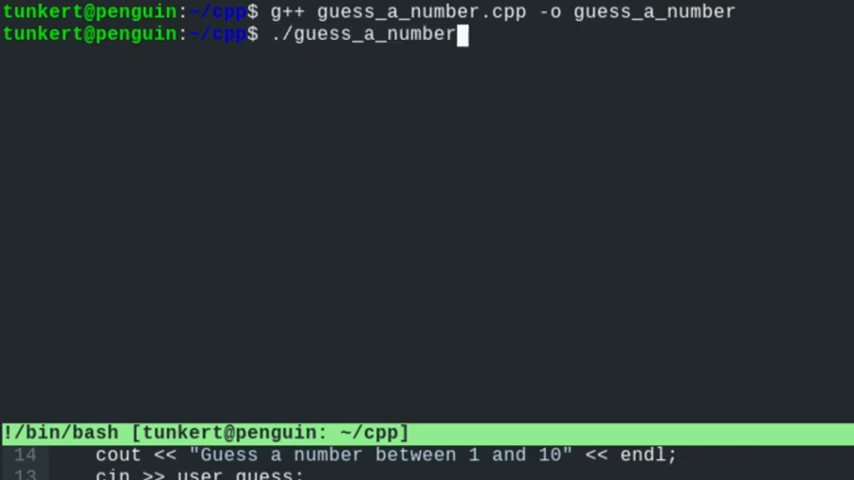
{"action": "key", "text": "Return"}
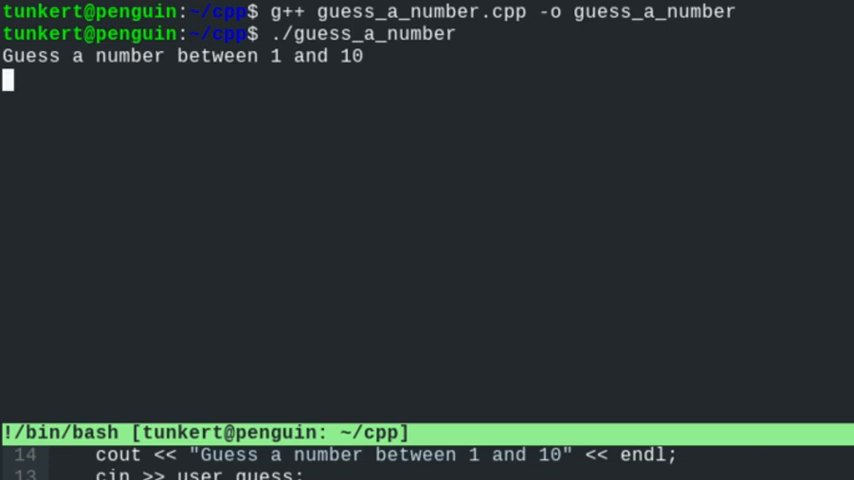
{"action": "type", "text": "6"}
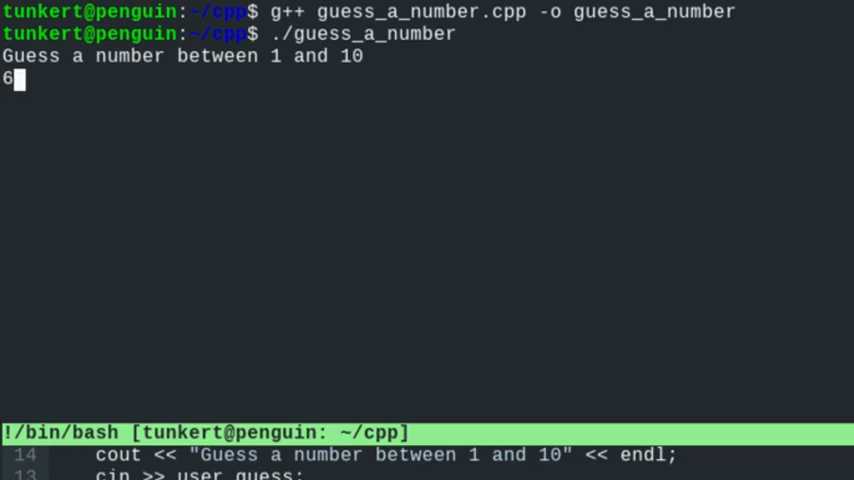
{"action": "key", "text": "Return"}
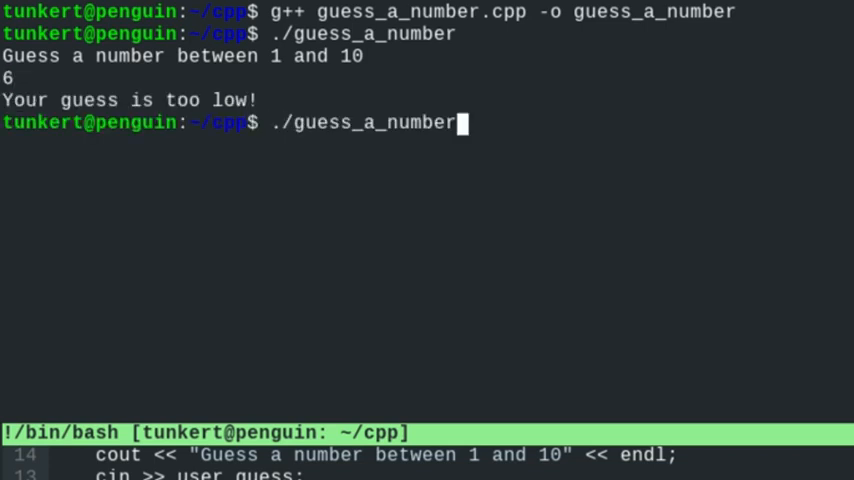
- Run the program twice more, guessing 8 (too high) and 7 (correct)
{"action": "key", "text": "Return"}
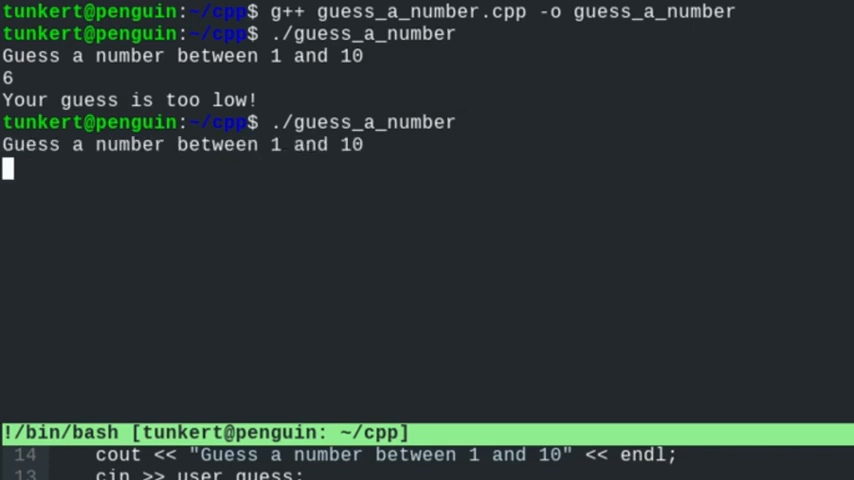
{"action": "type", "text": "8"}
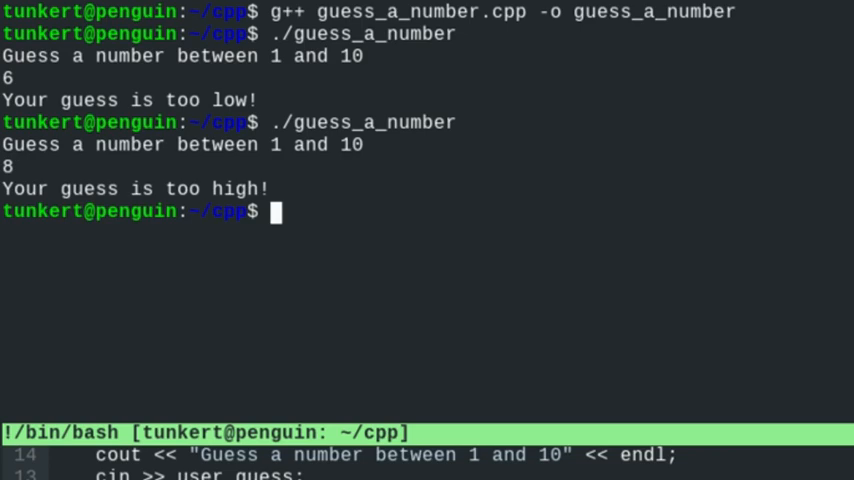
{"action": "key", "text": "Return"}
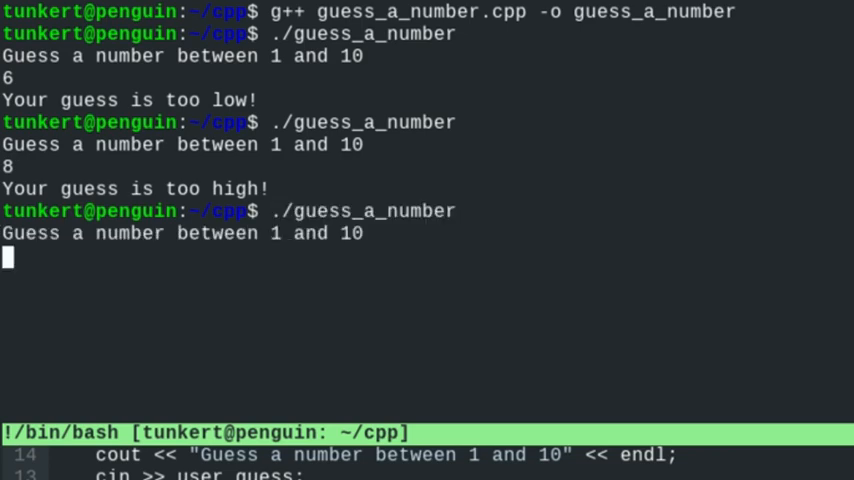
{"action": "type", "text": "7"}
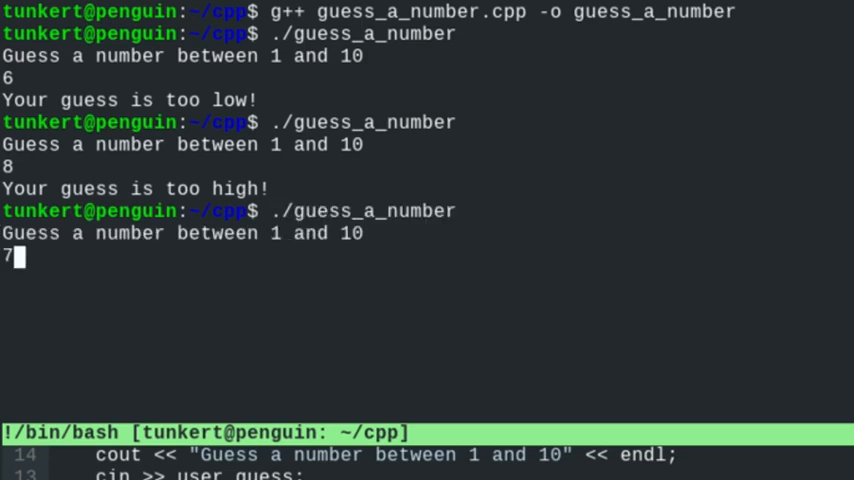
{"action": "key", "text": "Return"}
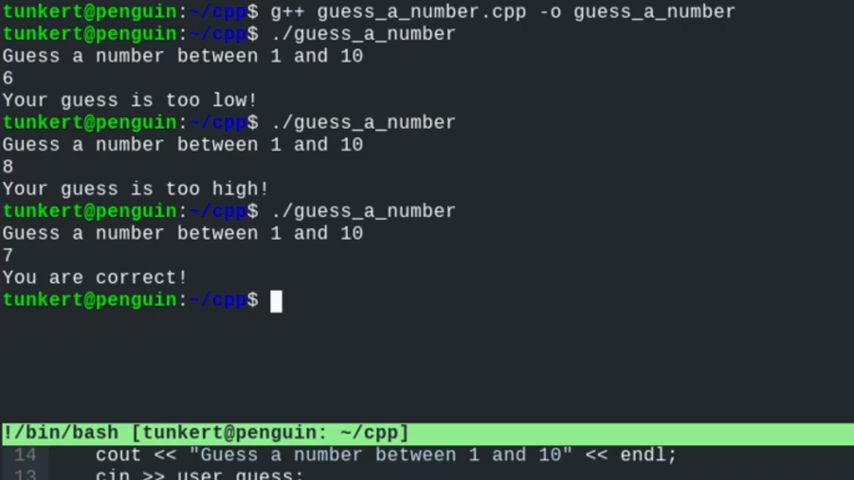